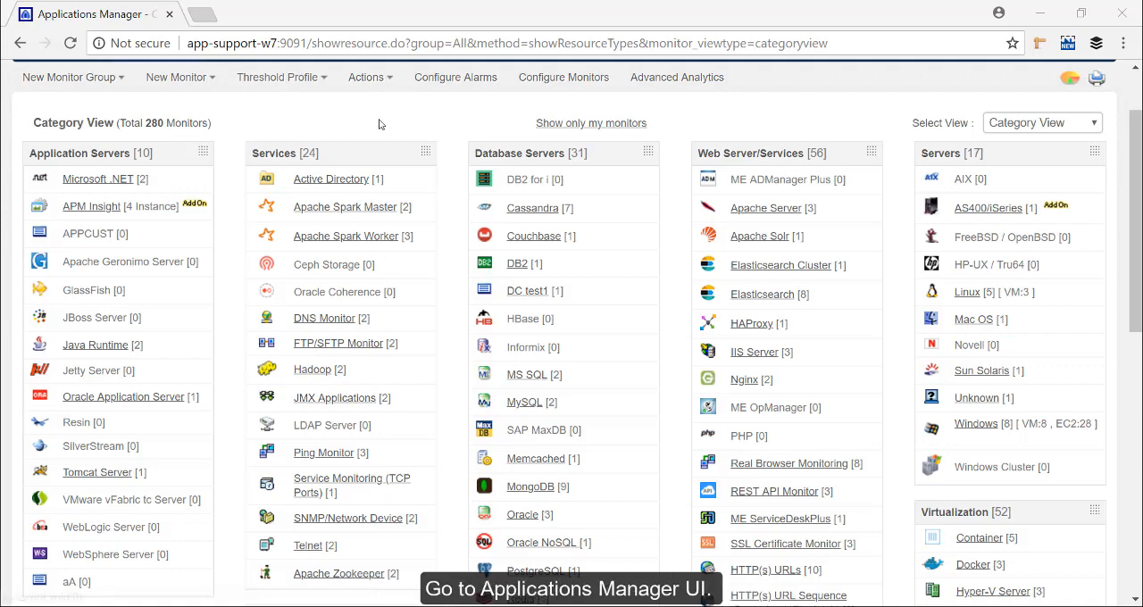
Open the Add New Monitor page from the New Monitor menu
scroll(down, 3)
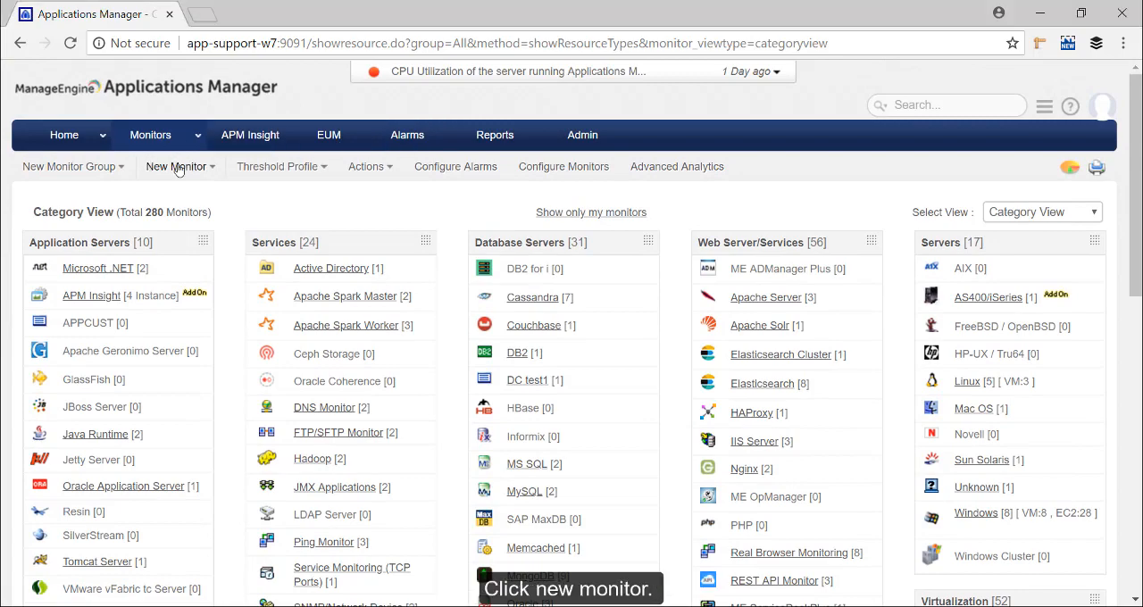
click(176, 166)
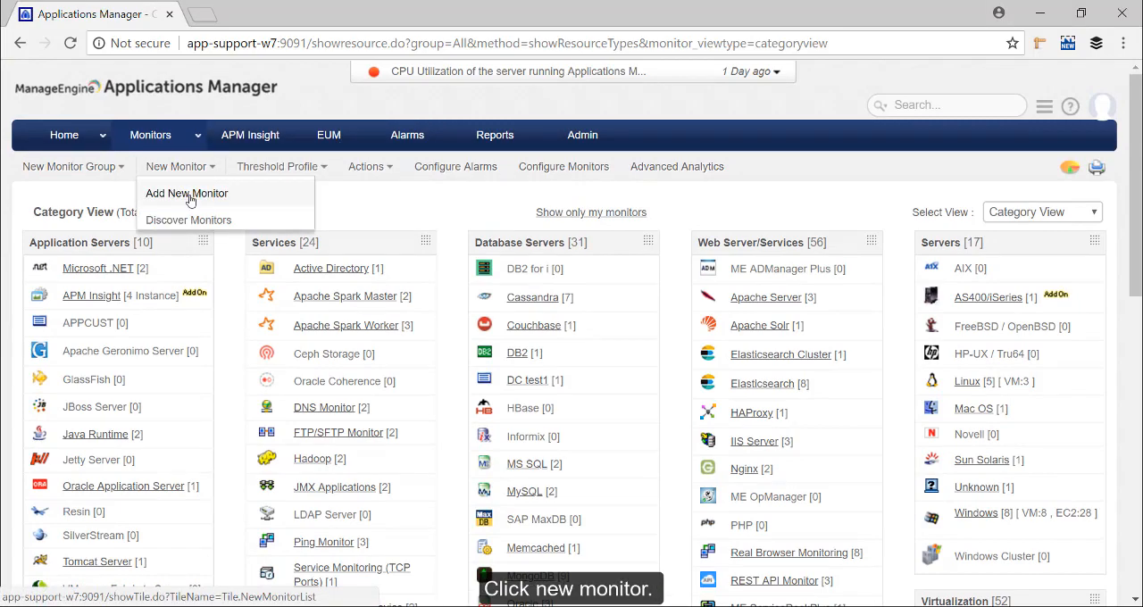
click(186, 192)
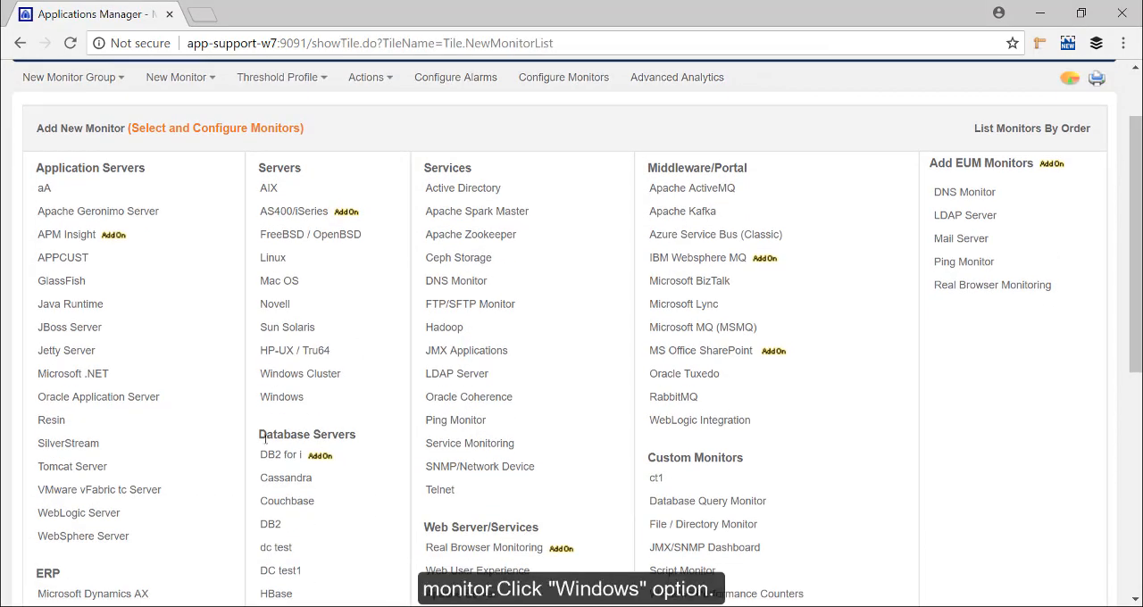
Choose the Windows monitor type, name it and set host app-support-w7, and show advanced options
click(281, 396)
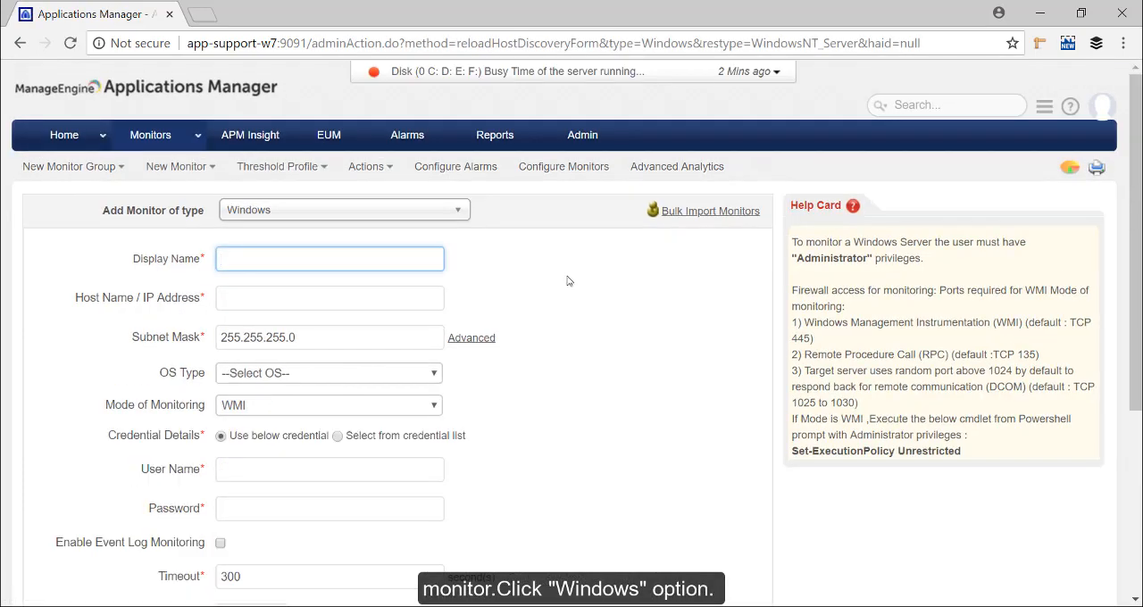
text(app-support-w7)
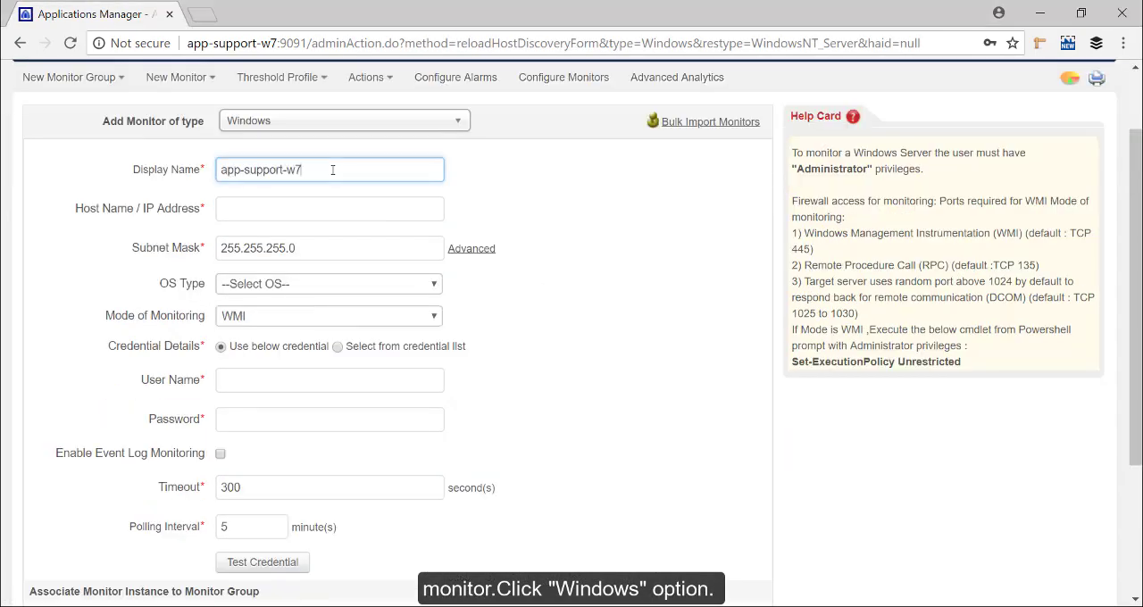
click(328, 208)
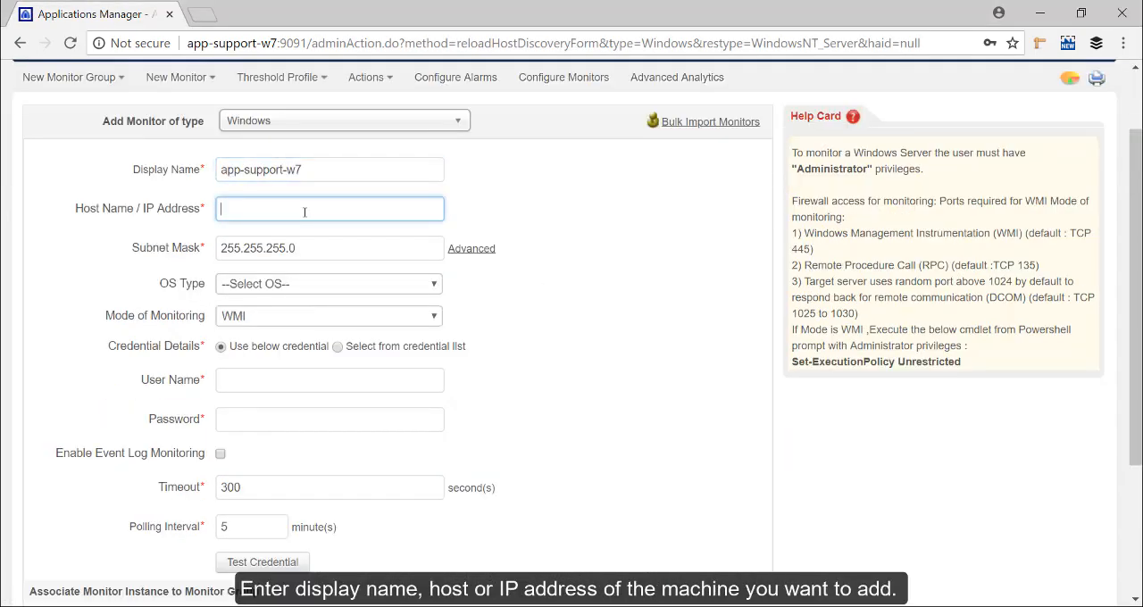
text(app-support-w7)
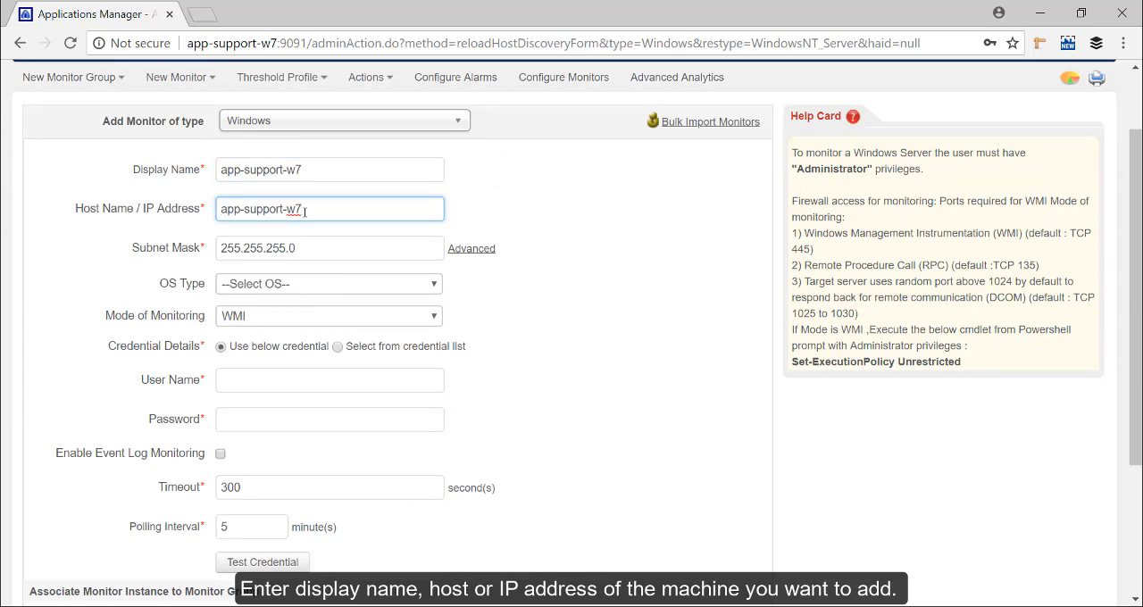
mouse_move(518, 260)
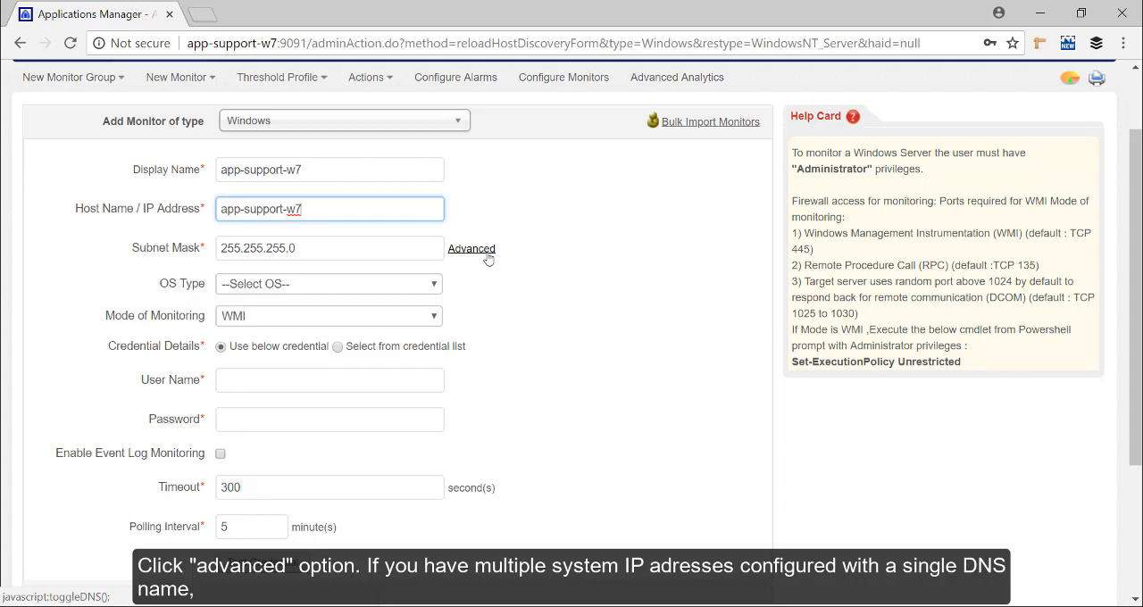
click(470, 248)
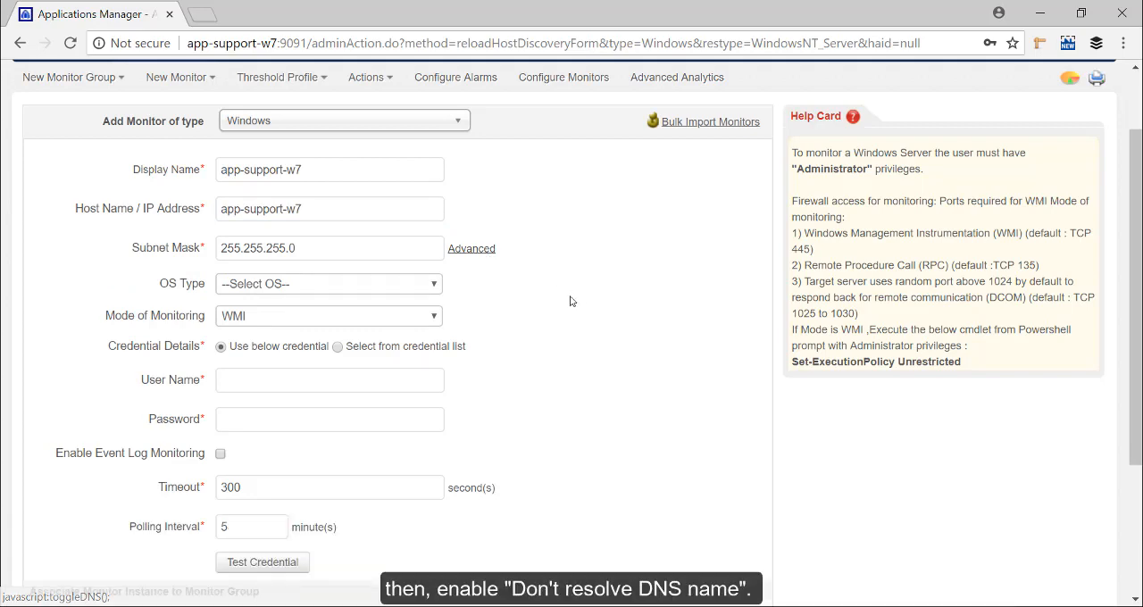
Set the OS type to Windows 8 and enter the login user name
click(328, 283)
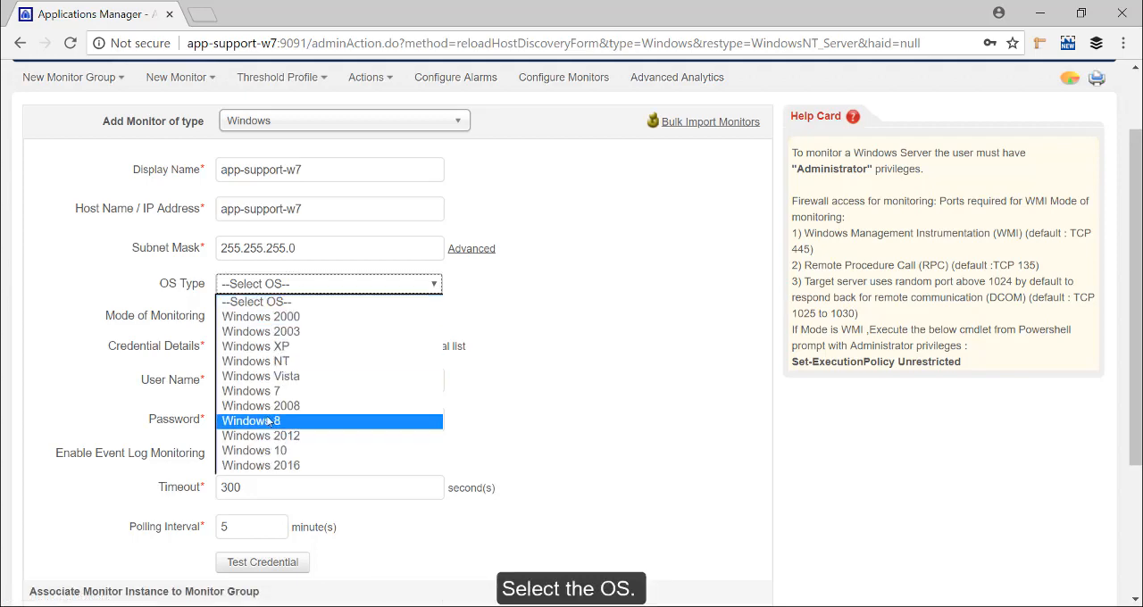
click(251, 421)
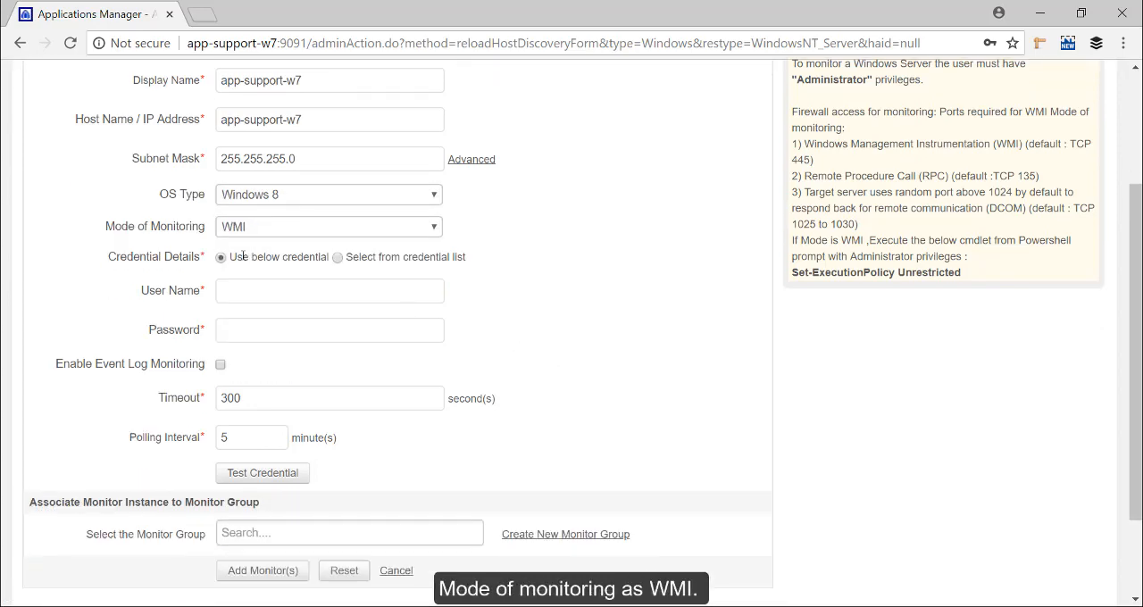
click(328, 290)
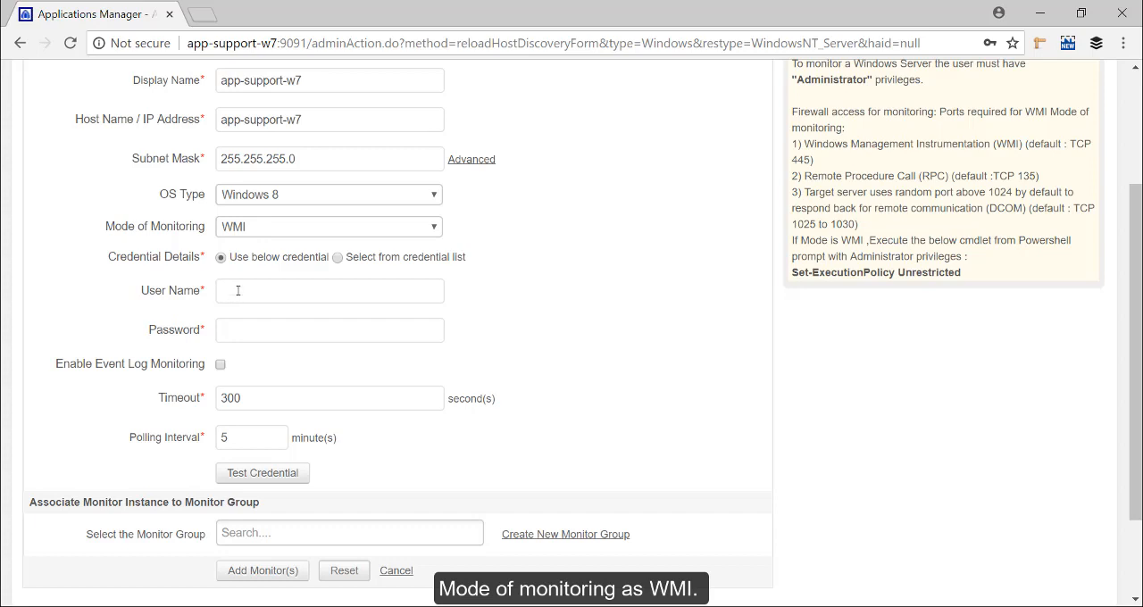
click(328, 290)
text(Administrator)
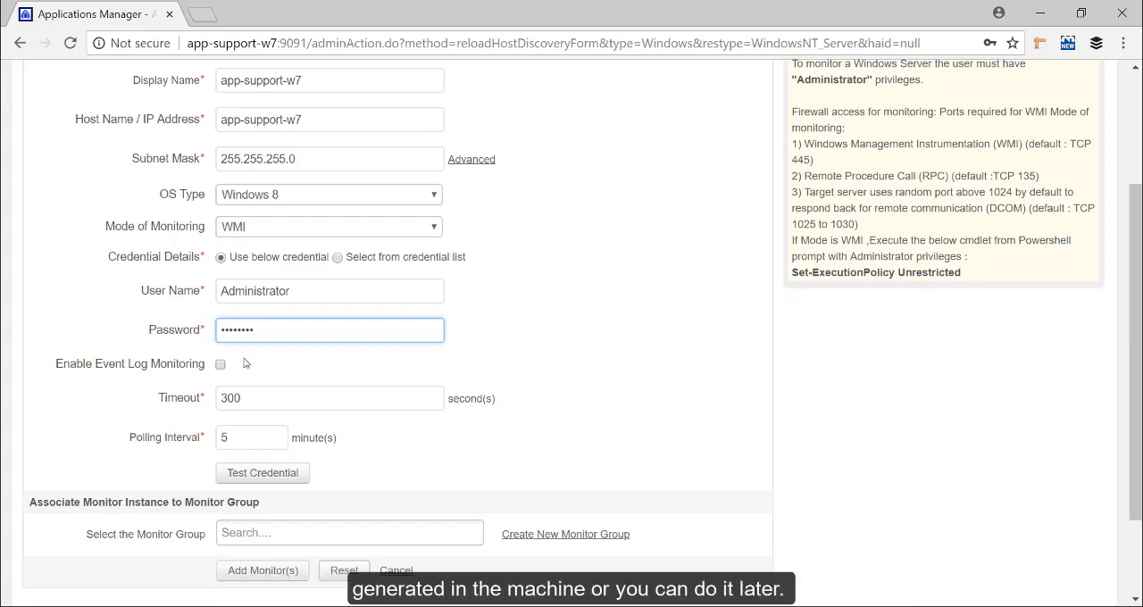
Test the Administrator credentials and confirm the test passes
scroll(down, 3)
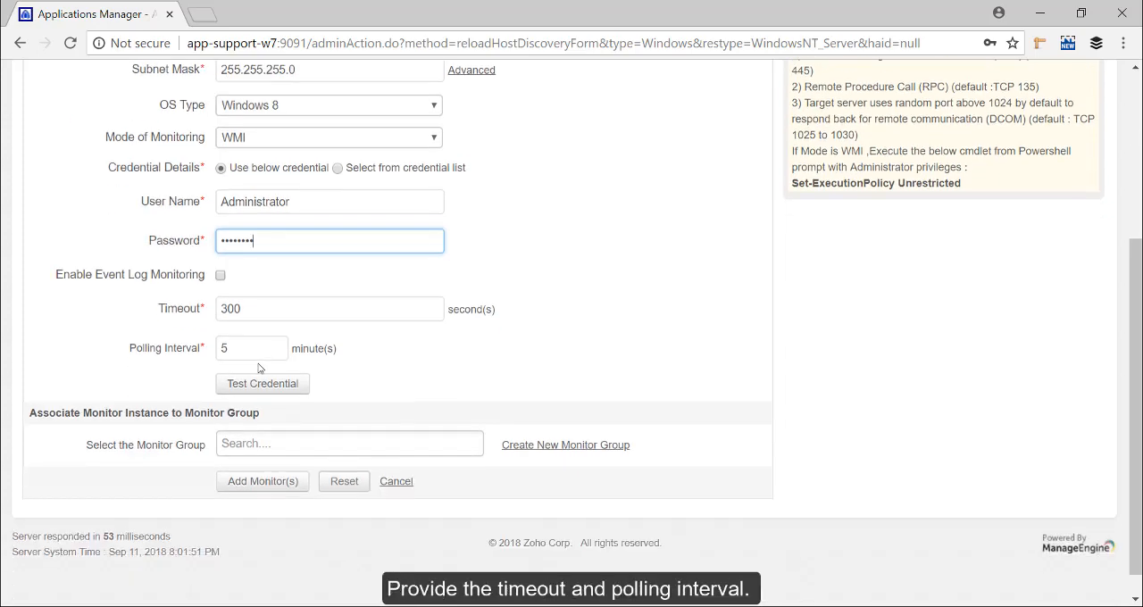
mouse_move(401, 364)
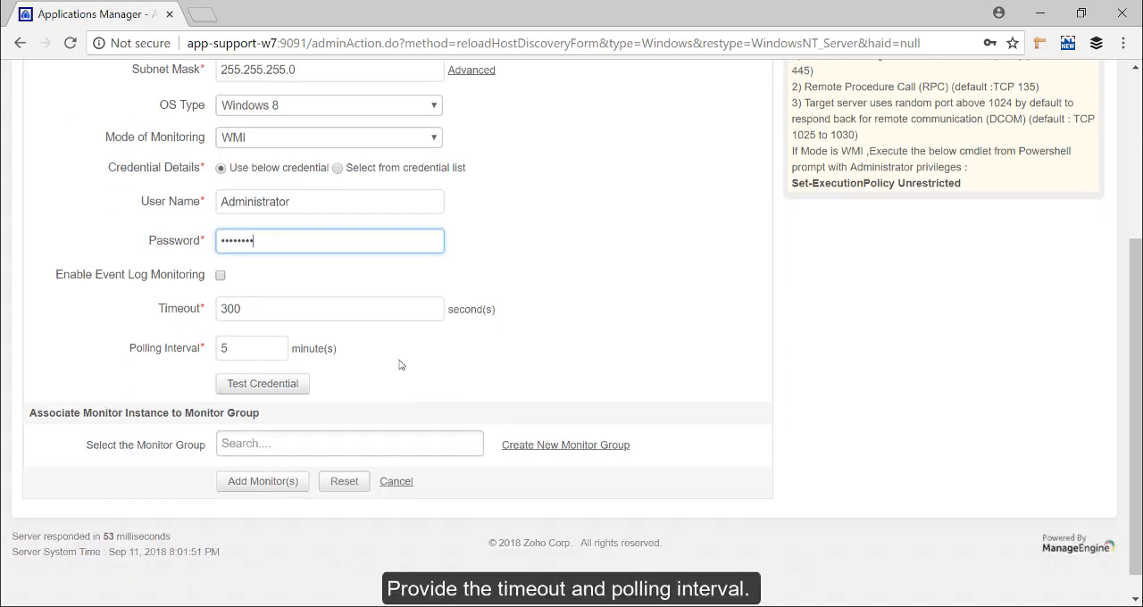
scroll(down, 3)
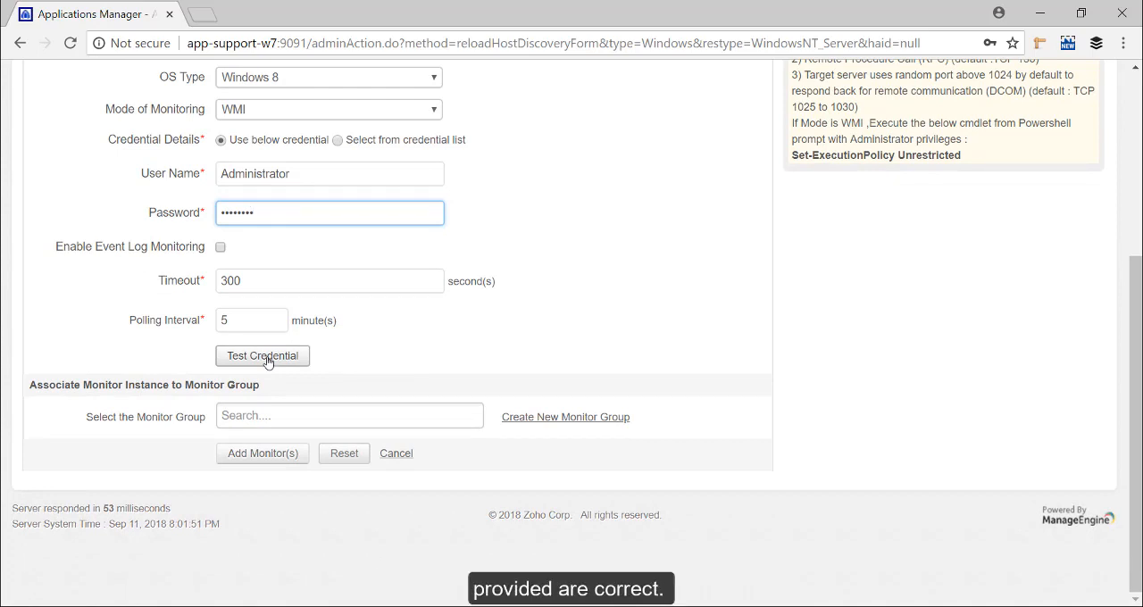
click(262, 356)
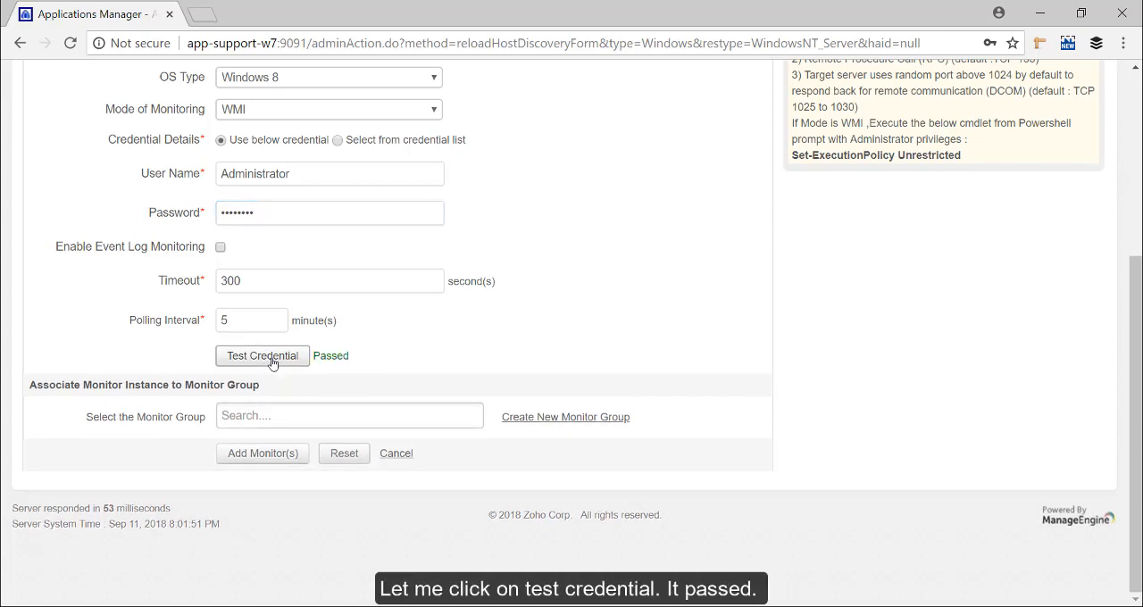
scroll(up, 3)
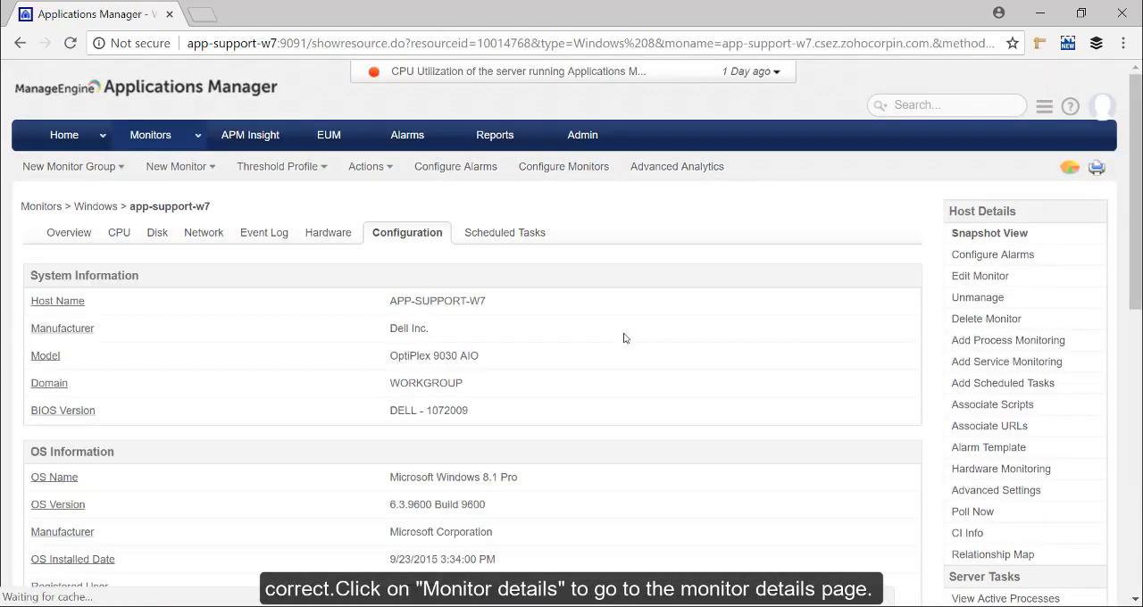
View the app-support-w7 Overview showing critical health, 100% availability, 1 ms response
click(74, 232)
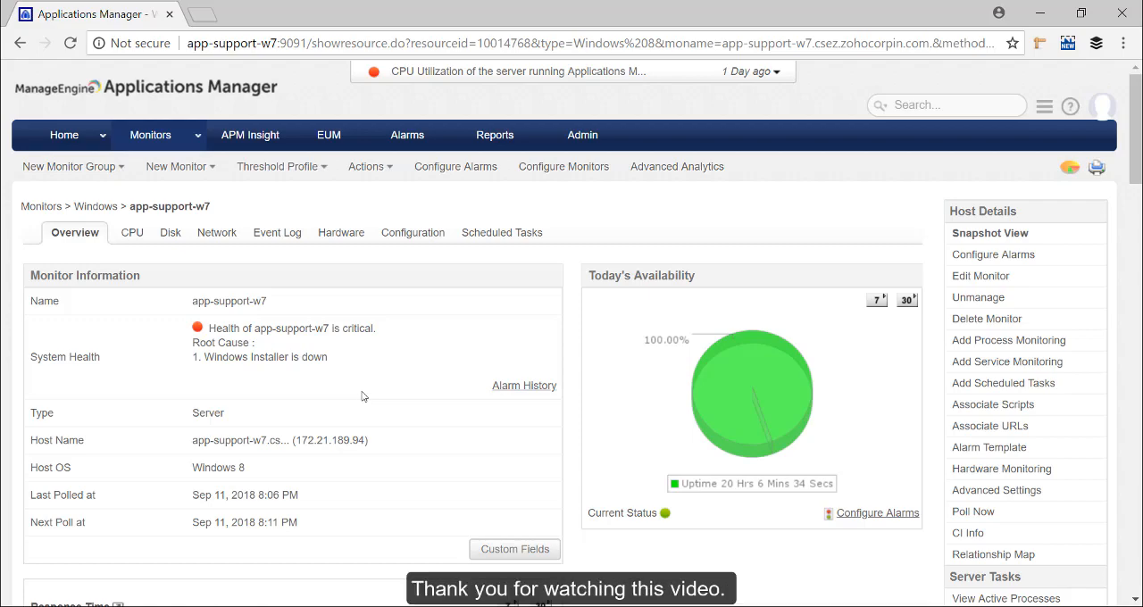
scroll(down, 3)
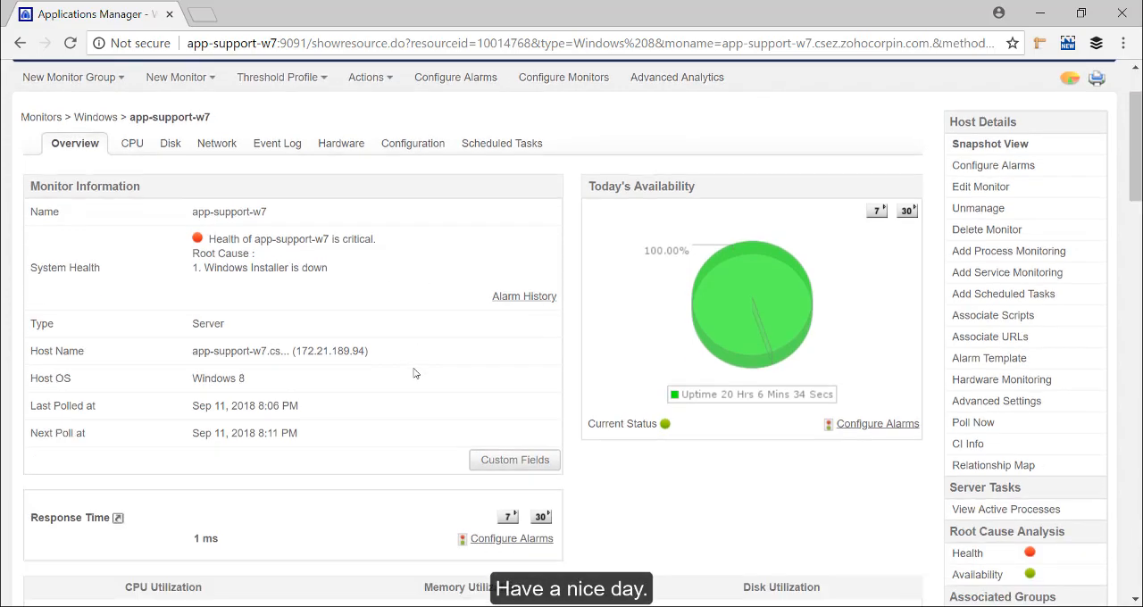